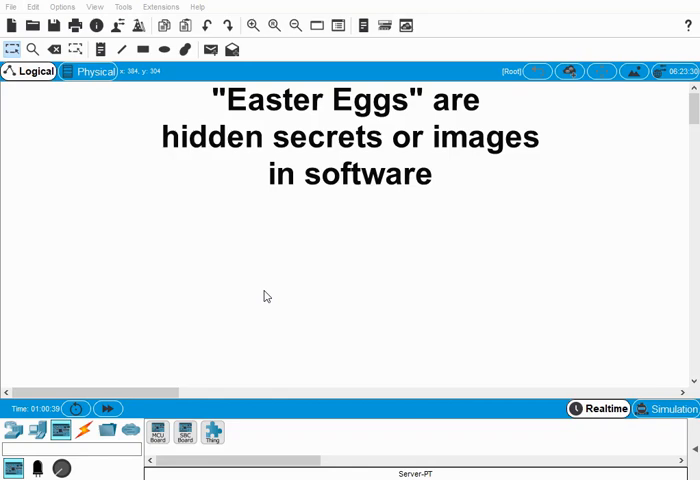
pyautogui.moveTo(76, 385)
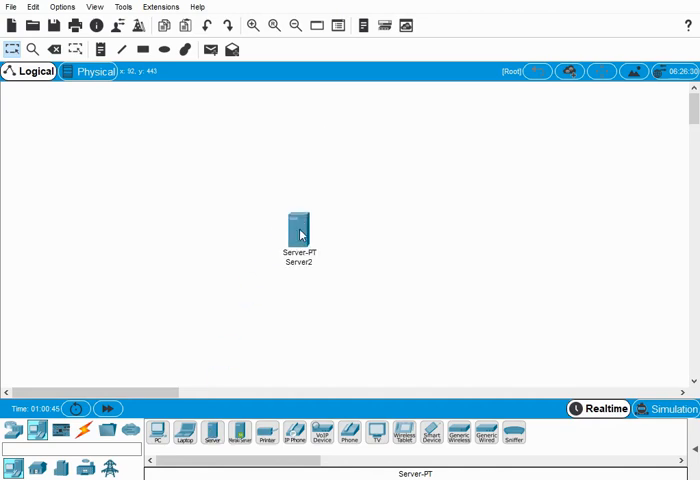
# Add a PC to the workspace and cable it to Server2 with a copper cross-over.
pyautogui.moveTo(300, 225); pyautogui.dragTo(360, 222)
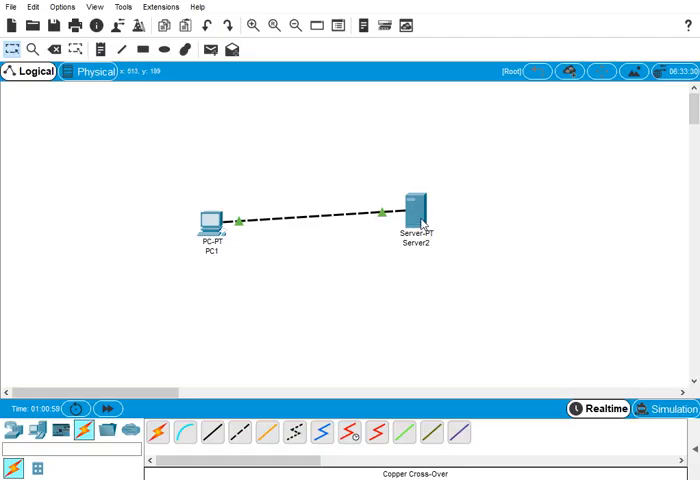
pyautogui.moveTo(404, 306)
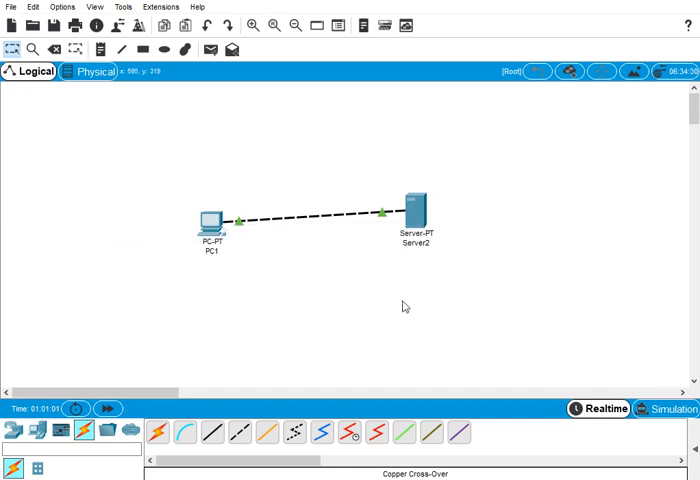
pyautogui.moveTo(418, 222)
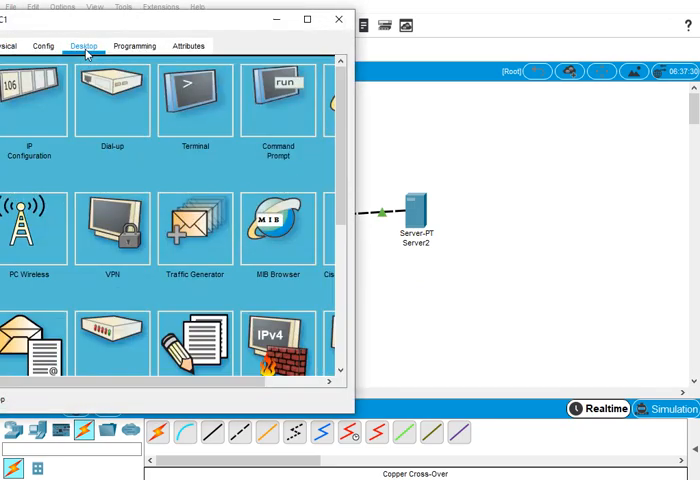
# Give PC1 a static IP address on the 192.168.0 network.
pyautogui.click(29, 100)
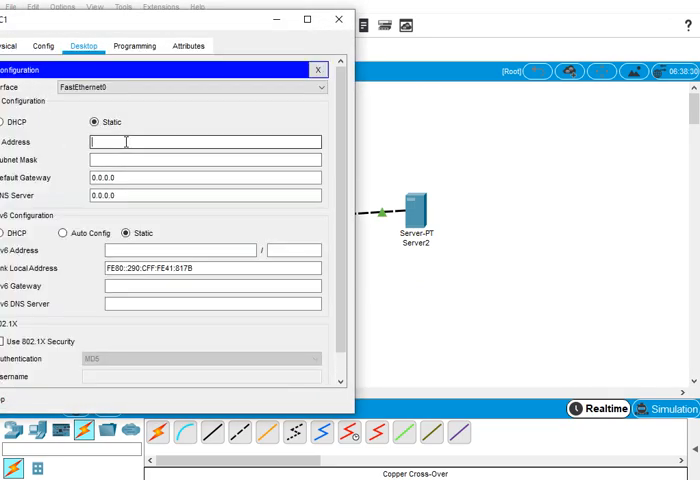
pyautogui.write('192.168.0.')
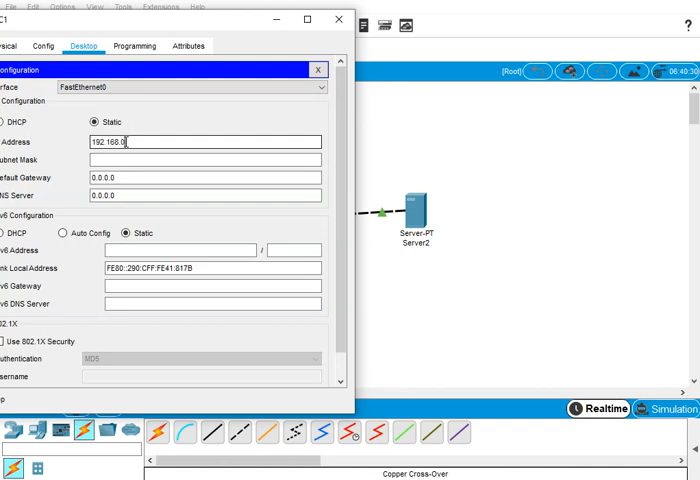
pyautogui.write('101')
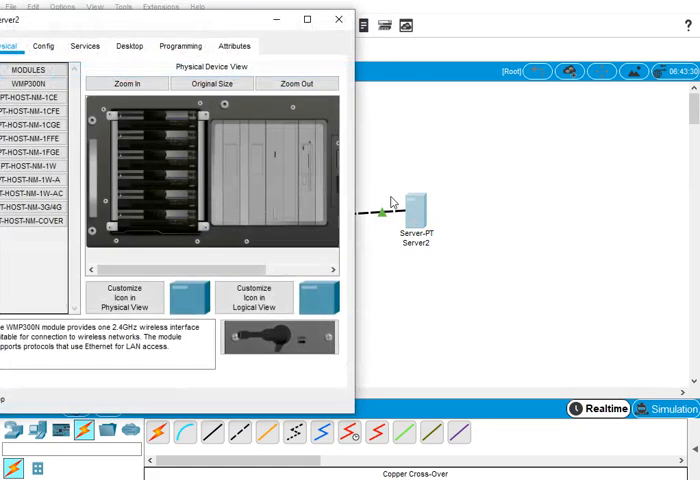
# Set Server2's static IP to 192.168.0.254 with mask 255.255.255.0.
pyautogui.click(128, 45)
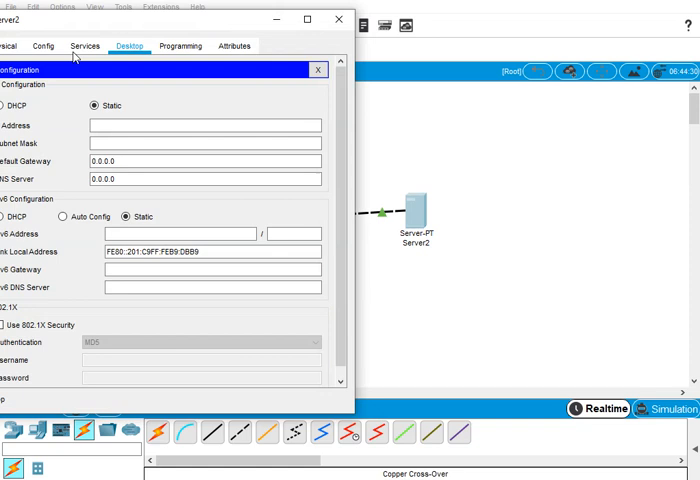
pyautogui.click(200, 125)
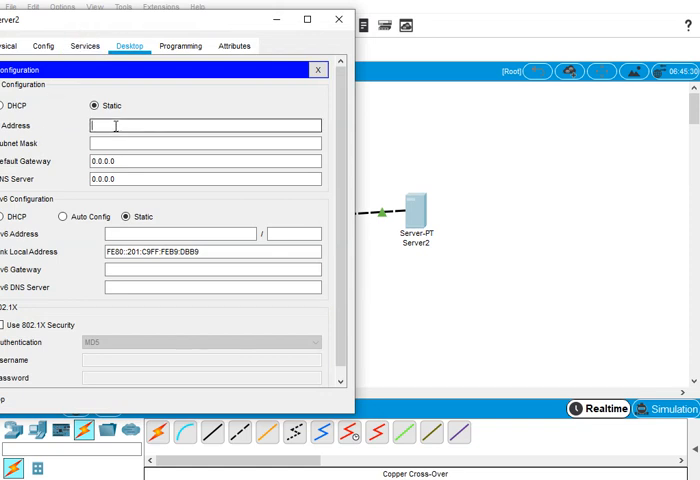
pyautogui.write('192.168.0.254')
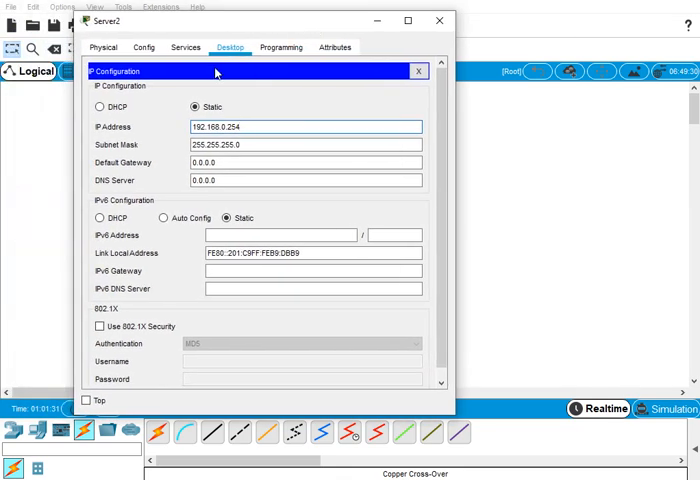
# Import HighFive.gif into Server2's HTTP files, overwriting the old copy, and select index.html.
pyautogui.click(187, 46)
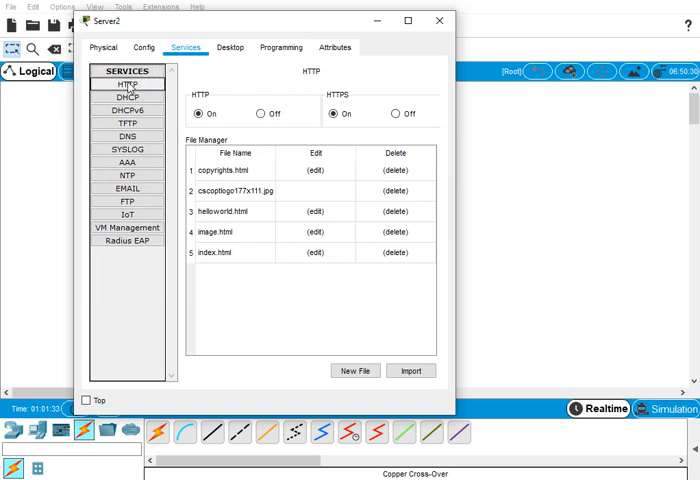
pyautogui.moveTo(273, 293)
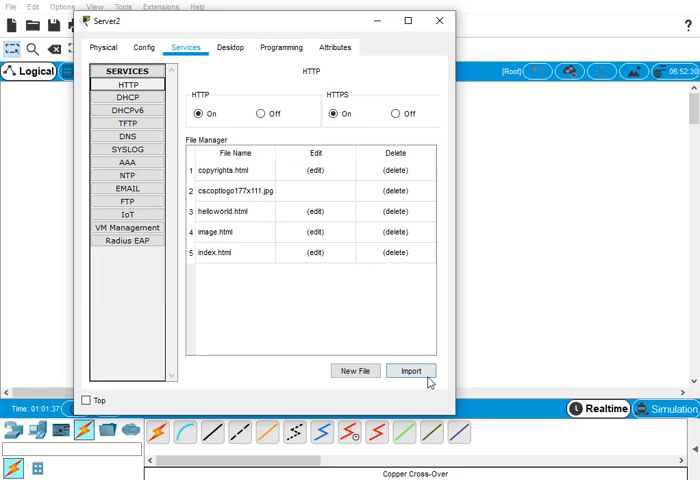
pyautogui.click(416, 371)
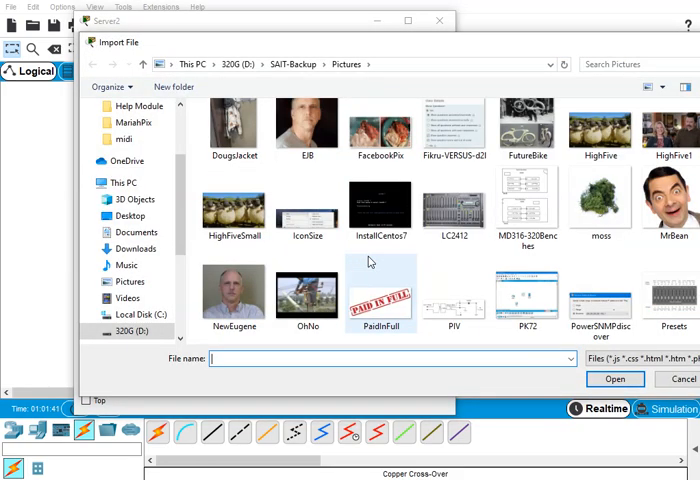
pyautogui.click(600, 130)
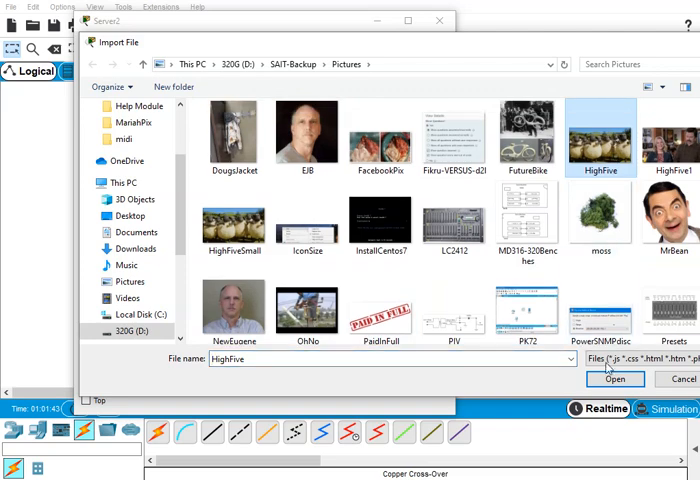
pyautogui.click(604, 379)
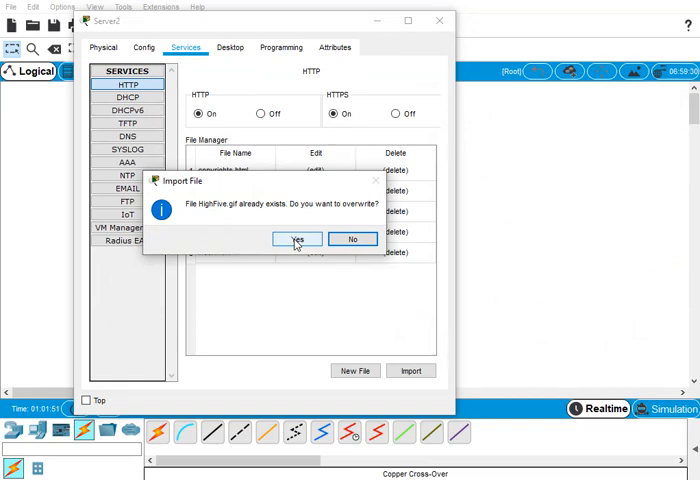
pyautogui.click(296, 239)
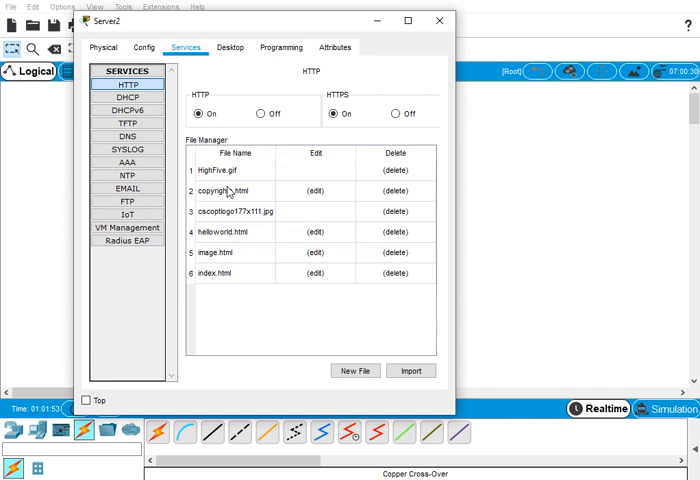
pyautogui.moveTo(293, 247)
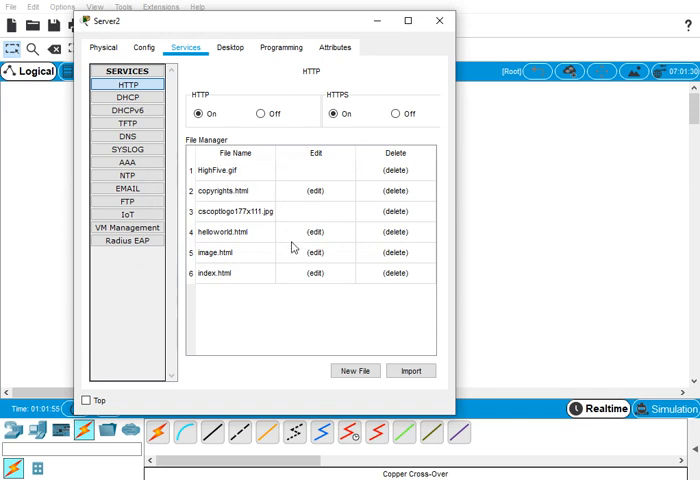
pyautogui.click(222, 278)
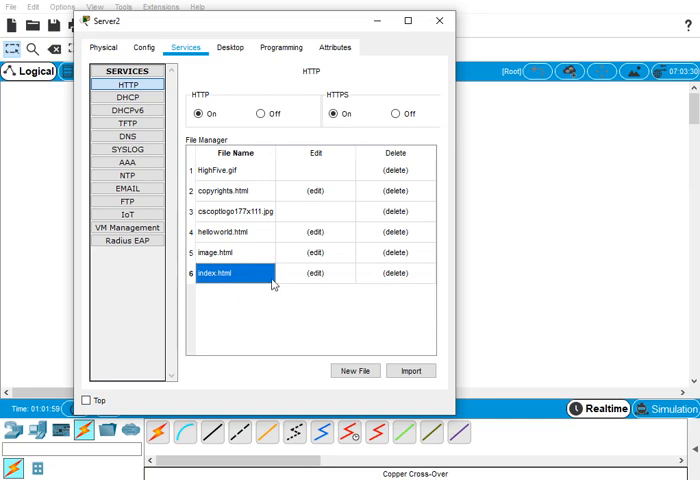
# Add <br><img src="HighFive.gif"> to index.html and save over the original.
pyautogui.click(312, 275)
pyautogui.write("<br><img src='")
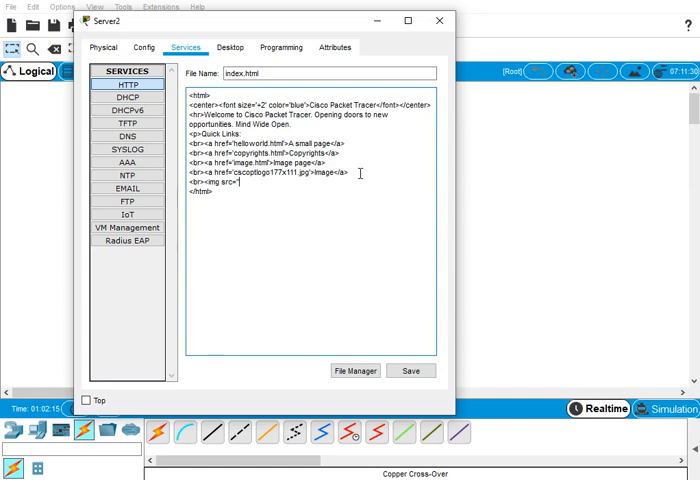
pyautogui.write("HighFive.gif'>")
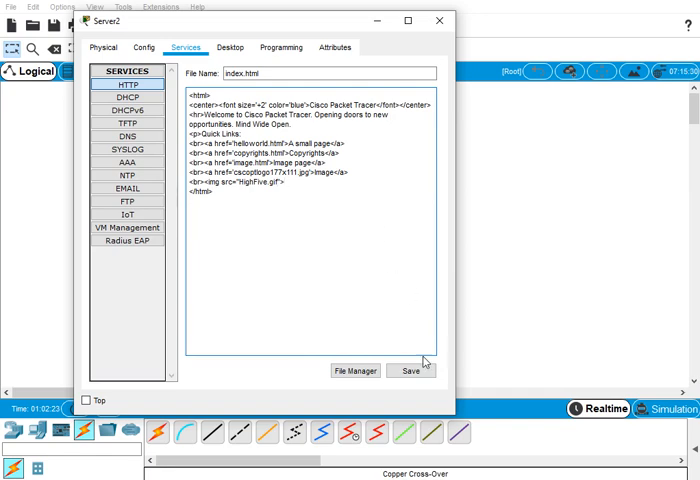
pyautogui.click(410, 371)
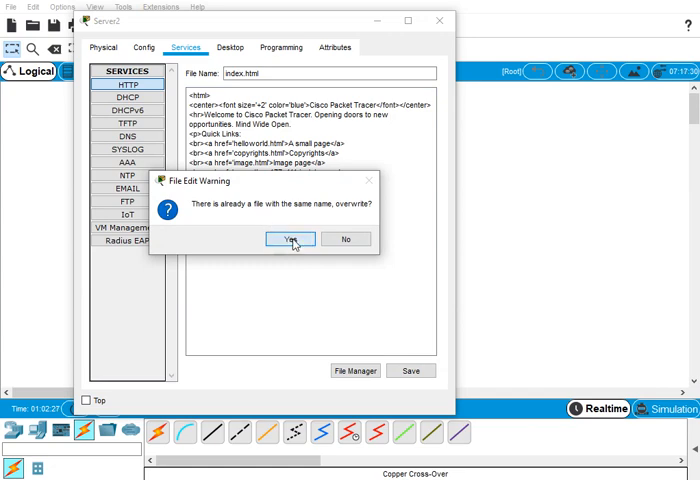
pyautogui.click(291, 238)
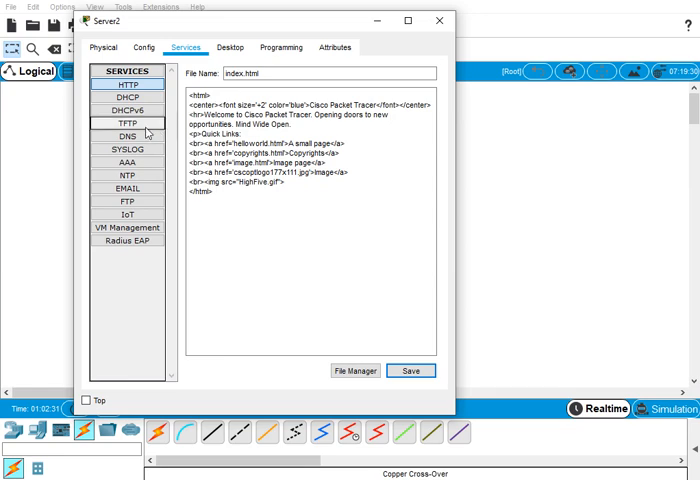
# Return to Server2's HTTP file list showing HighFive.gif and index.html.
pyautogui.click(127, 86)
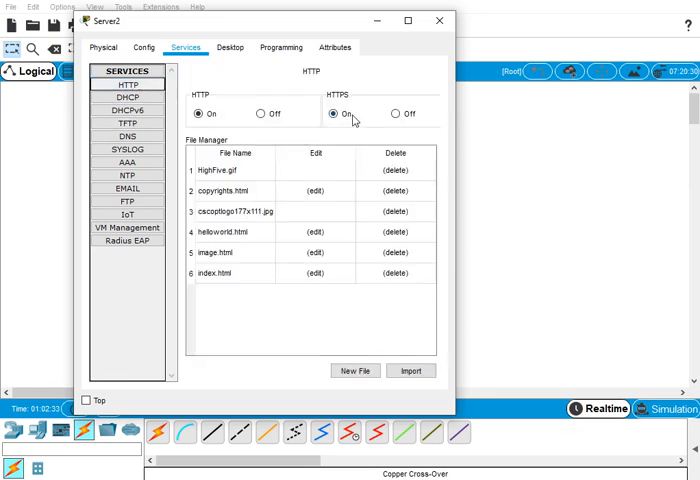
pyautogui.moveTo(220, 287)
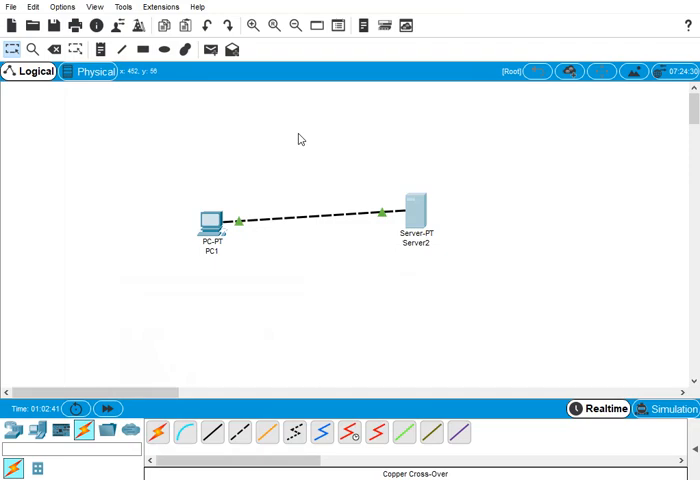
# Browse to 192.168.0.254 in PC1's web browser.
pyautogui.doubleClick(210, 218)
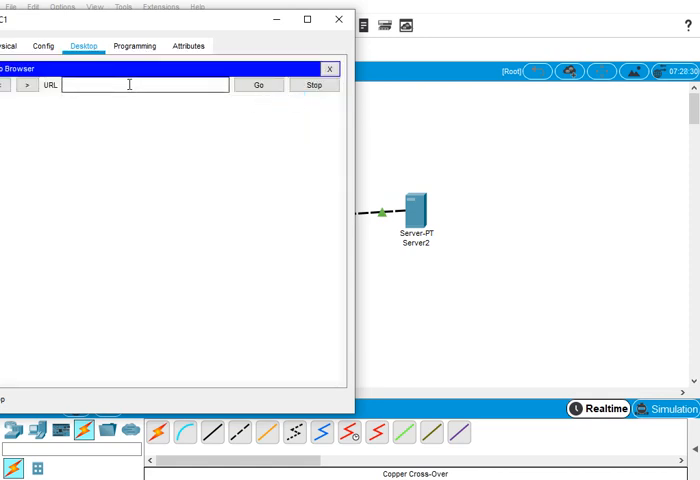
pyautogui.write('192.168.0.254')
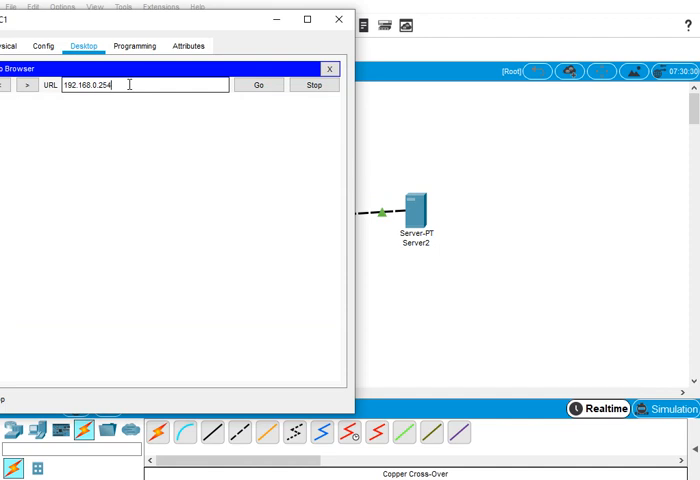
pyautogui.click(258, 96)
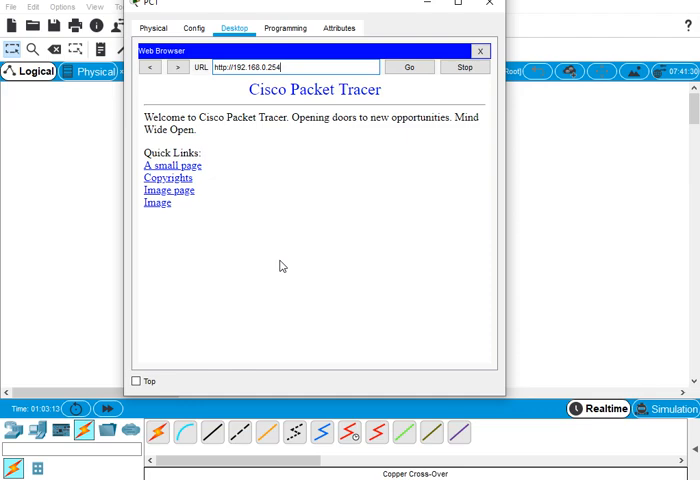
# Reload the page and scroll down to see the HighFive sheep GIF.
pyautogui.click(156, 202)
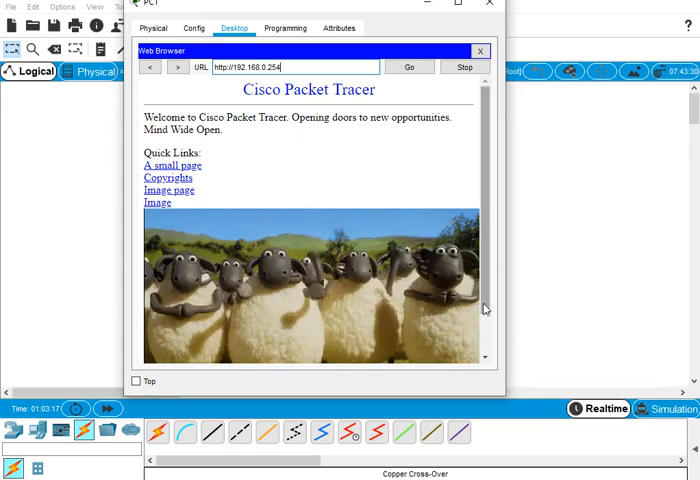
pyautogui.scroll(-3)
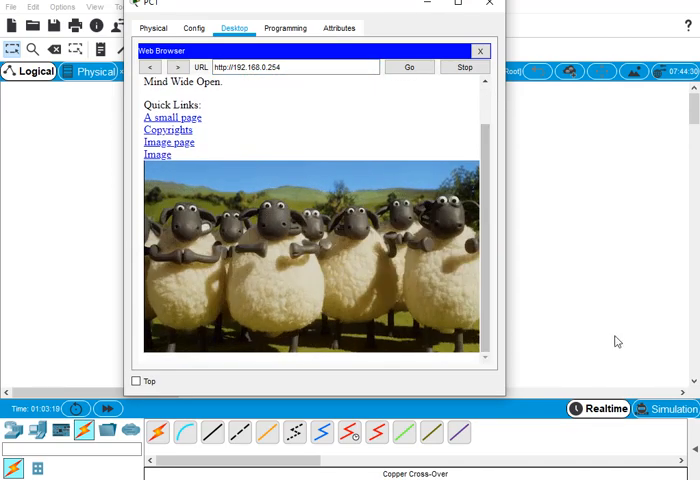